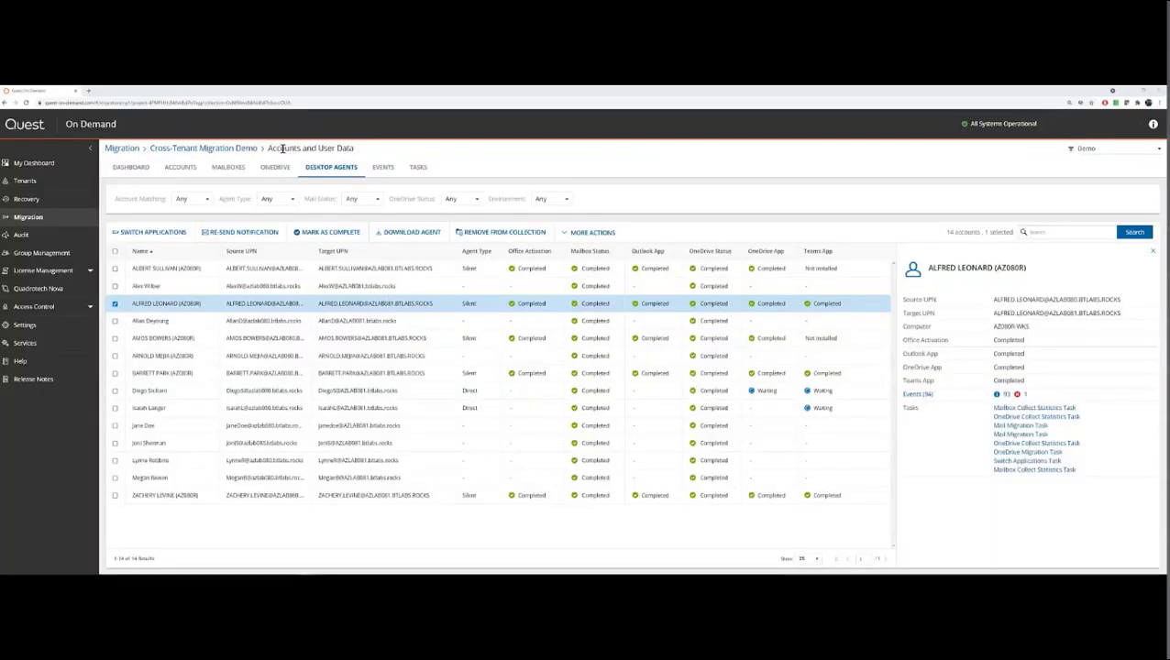
left_click(418, 167)
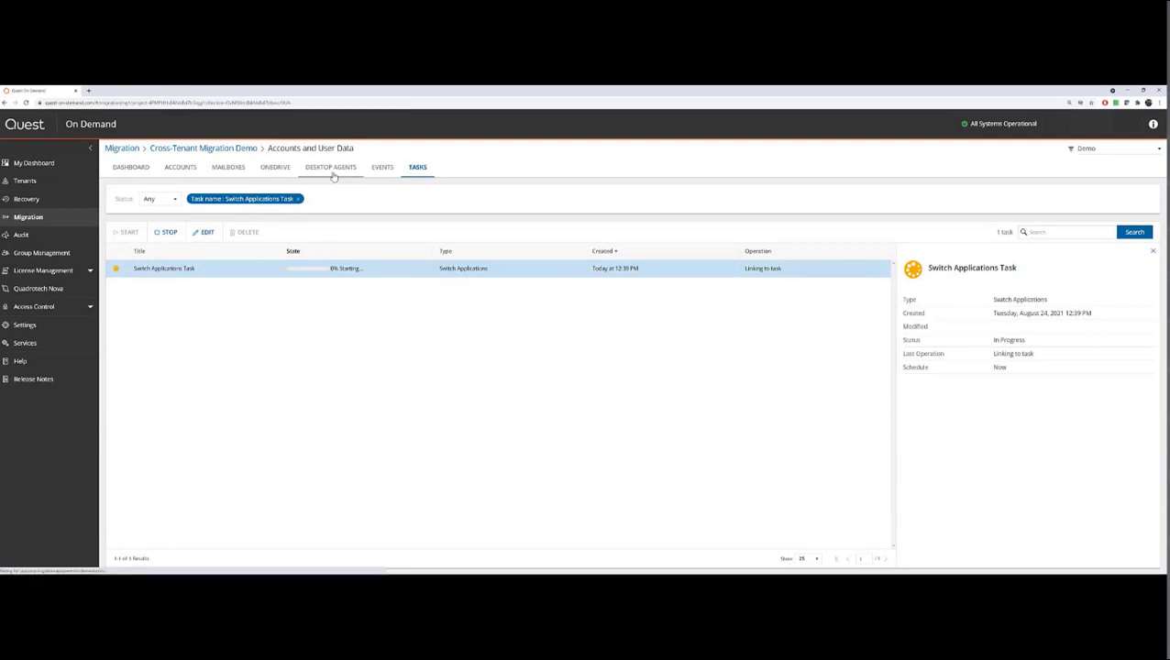
- Return to the Desktop Agents list showing all 14 accounts and their statuses
left_click(330, 167)
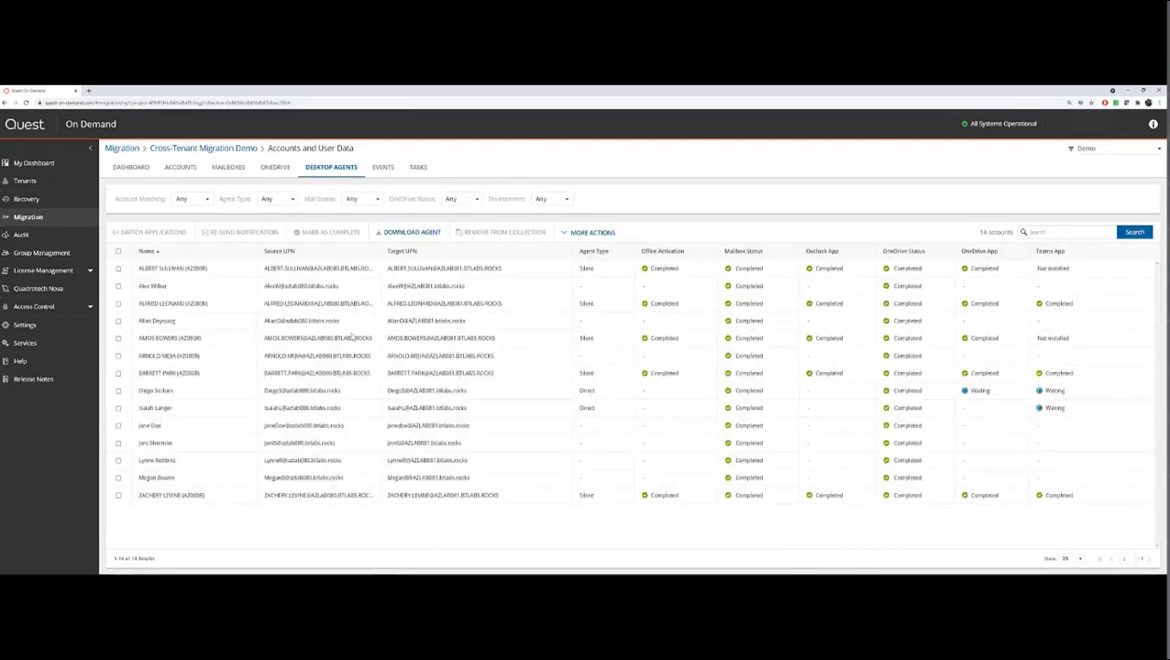
- Open the details pane for the sixth account in the Desktop Agents grid
left_click(184, 355)
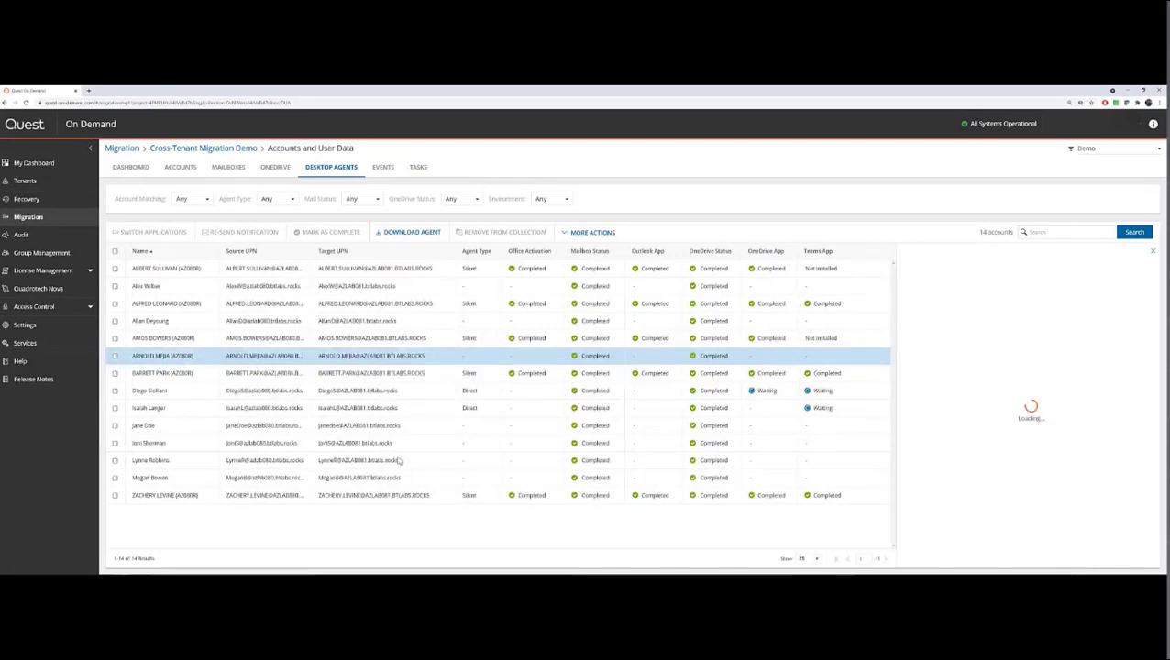